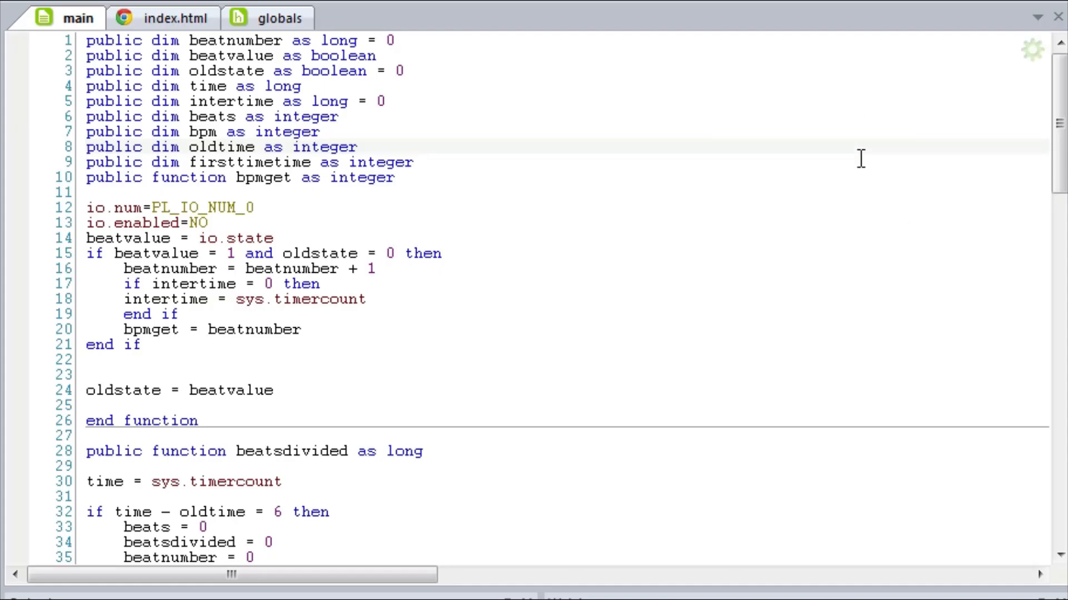
{"action": "mouse_move", "coordinate": [706, 85]}
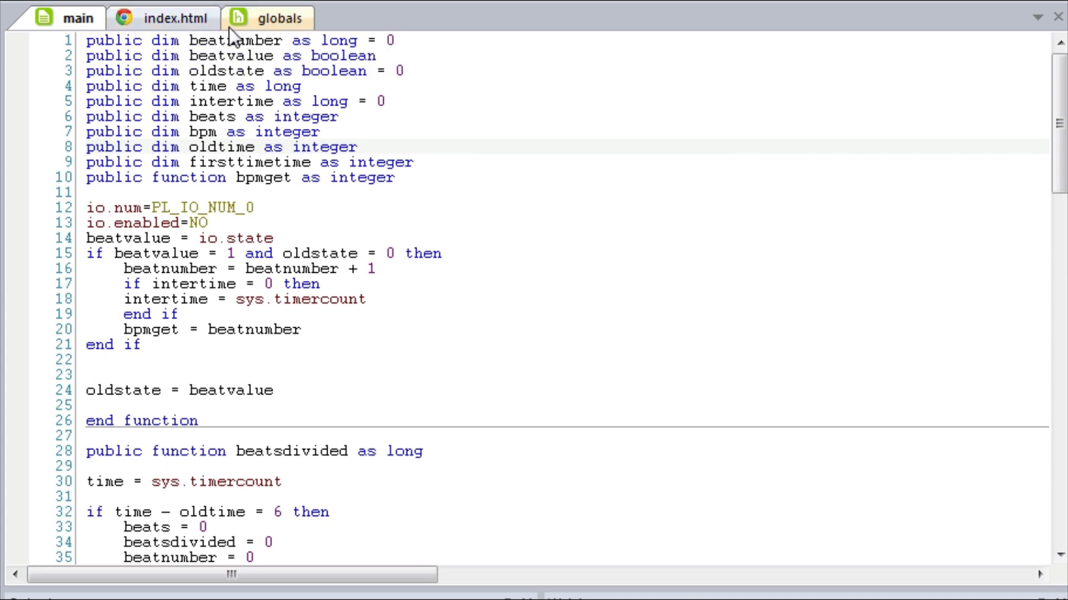
{"action": "mouse_move", "coordinate": [280, 18]}
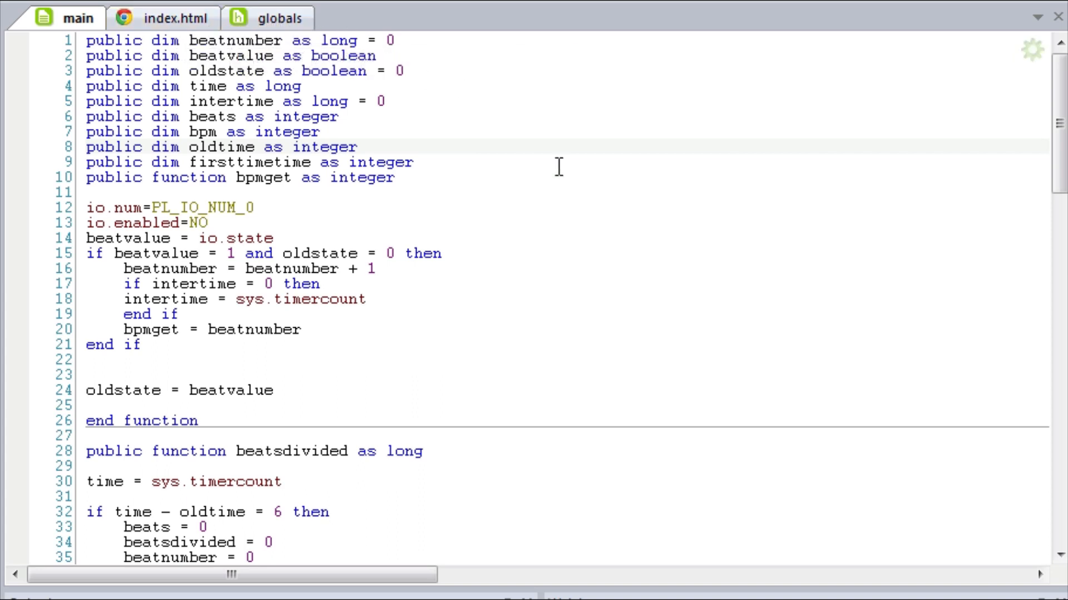
{"action": "mouse_move", "coordinate": [671, 302]}
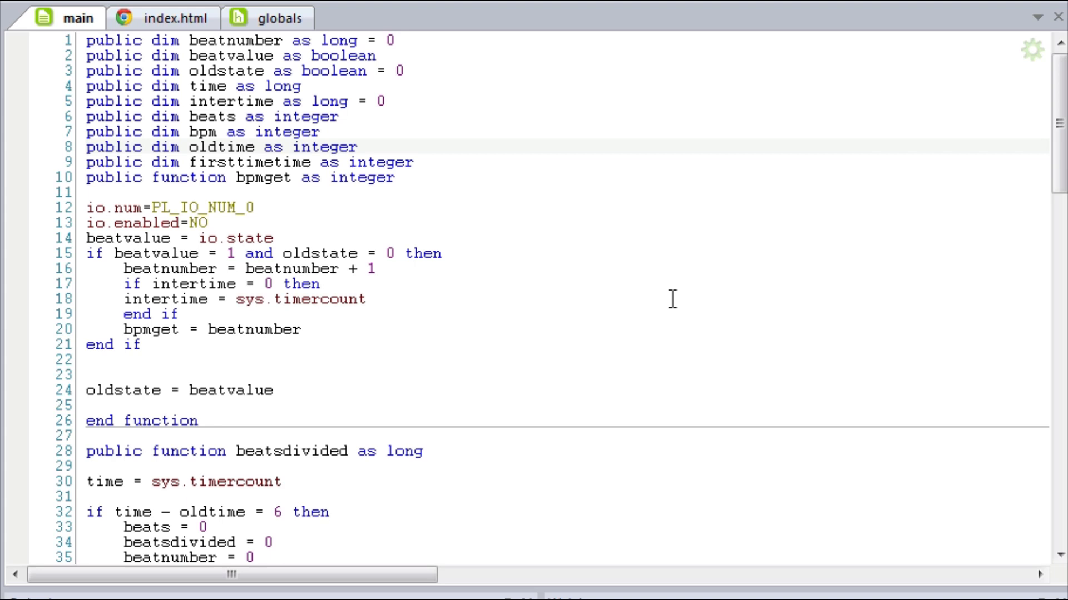
{"action": "mouse_move", "coordinate": [421, 194]}
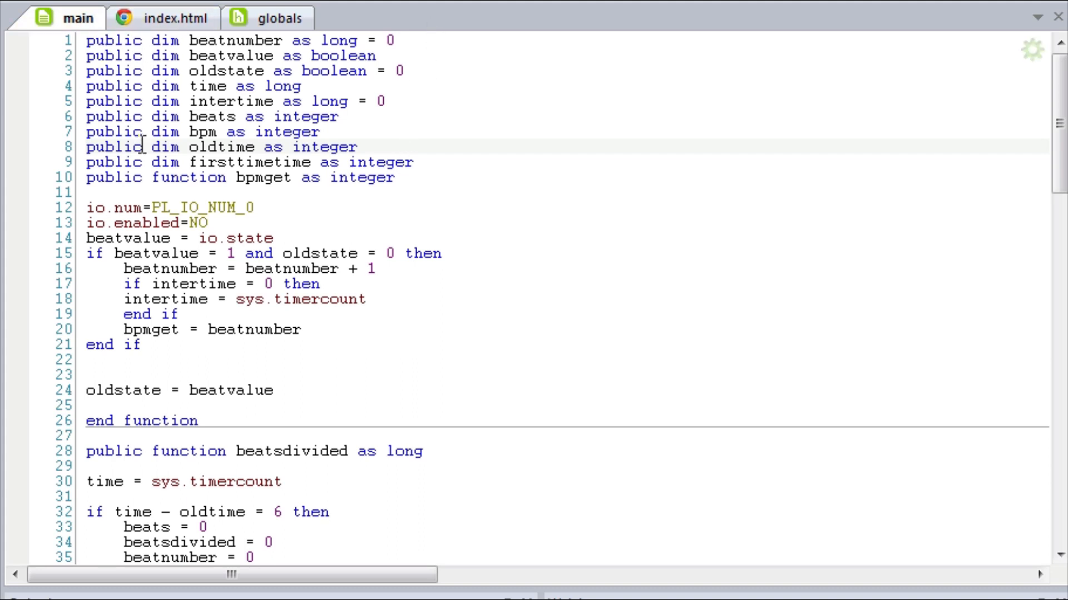
{"action": "mouse_move", "coordinate": [453, 142]}
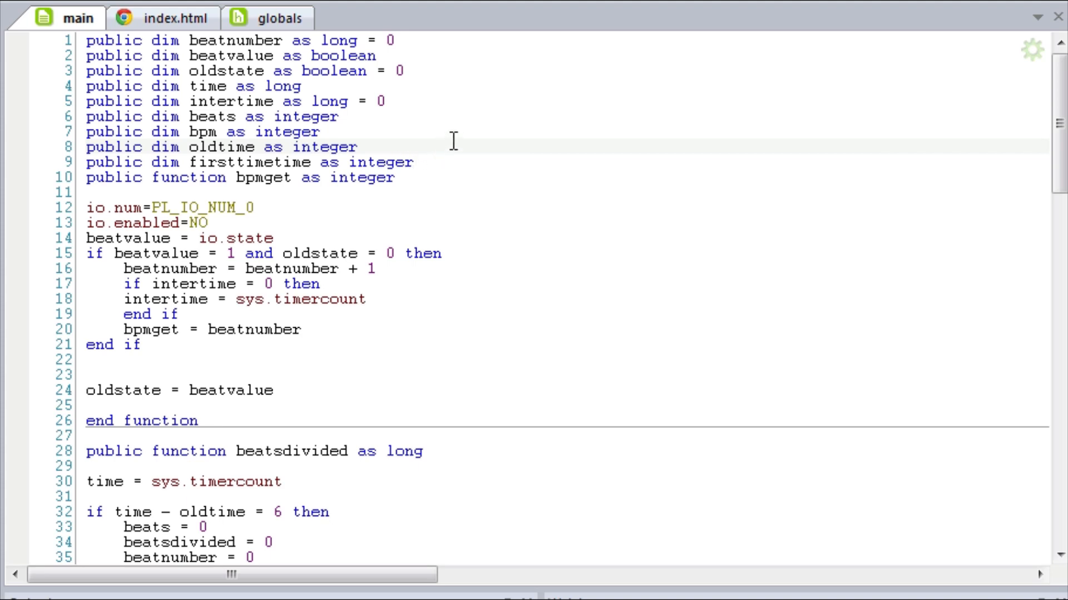
Glance at globals, then highlight main's oldtime declaration, beatnumber increment and intertime check
{"action": "left_click", "coordinate": [288, 17]}
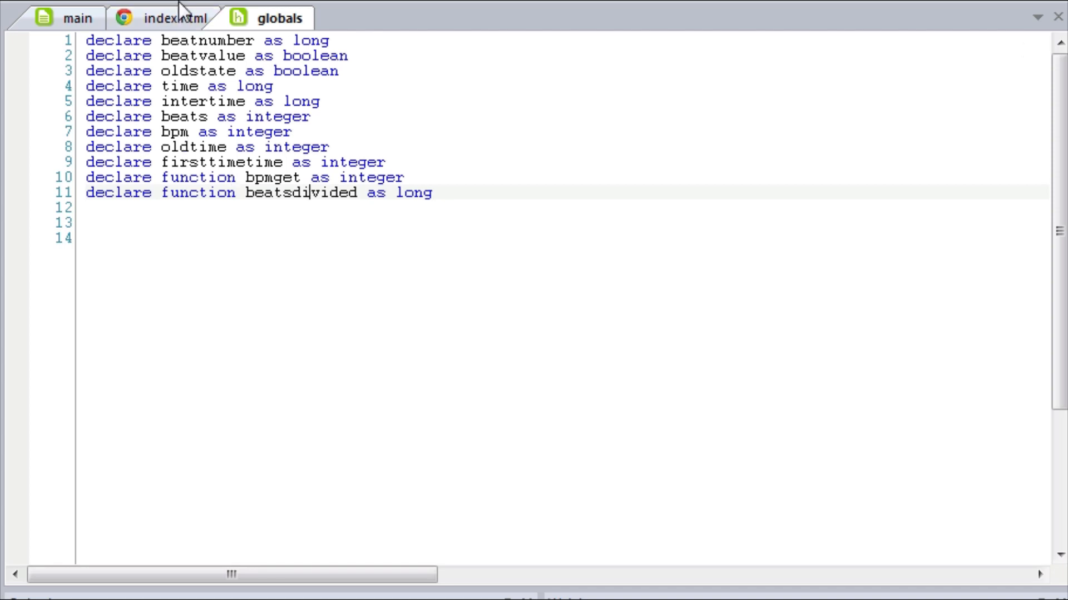
{"action": "left_click", "coordinate": [75, 17]}
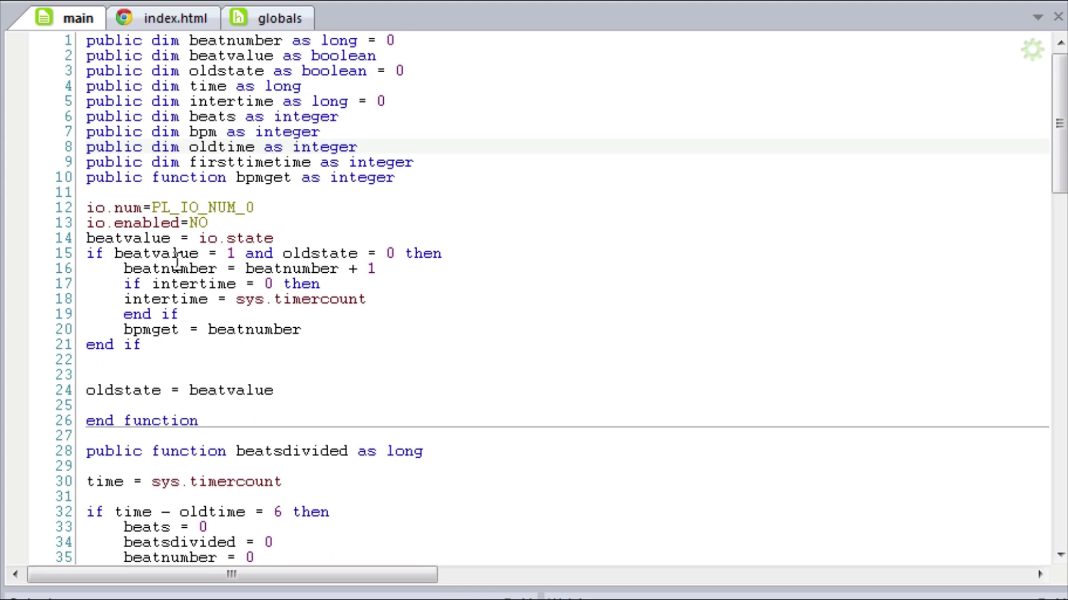
{"action": "mouse_move", "coordinate": [102, 328]}
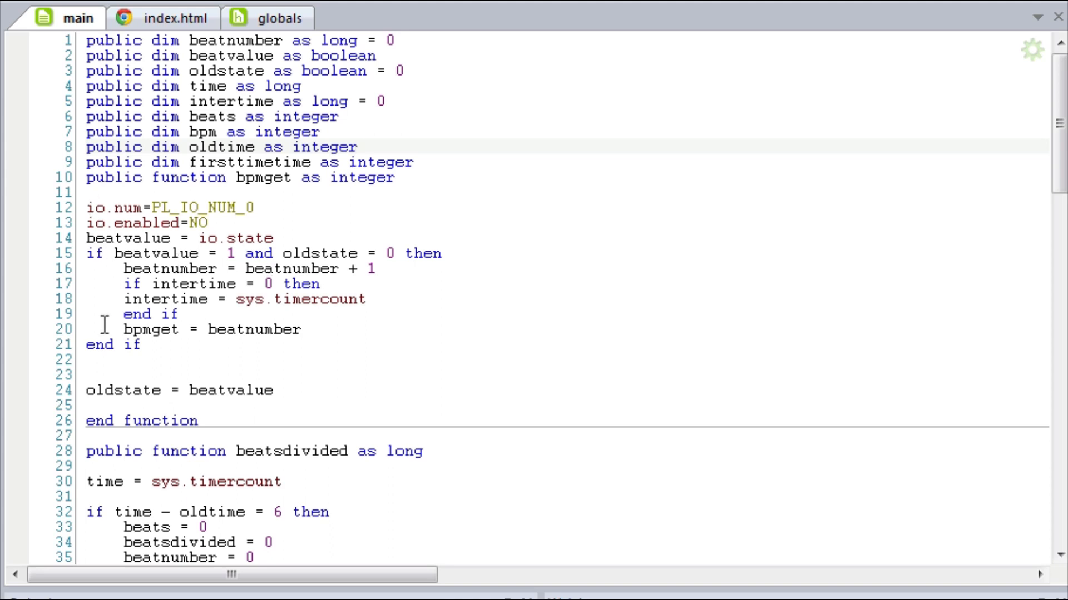
{"action": "left_click", "coordinate": [351, 147]}
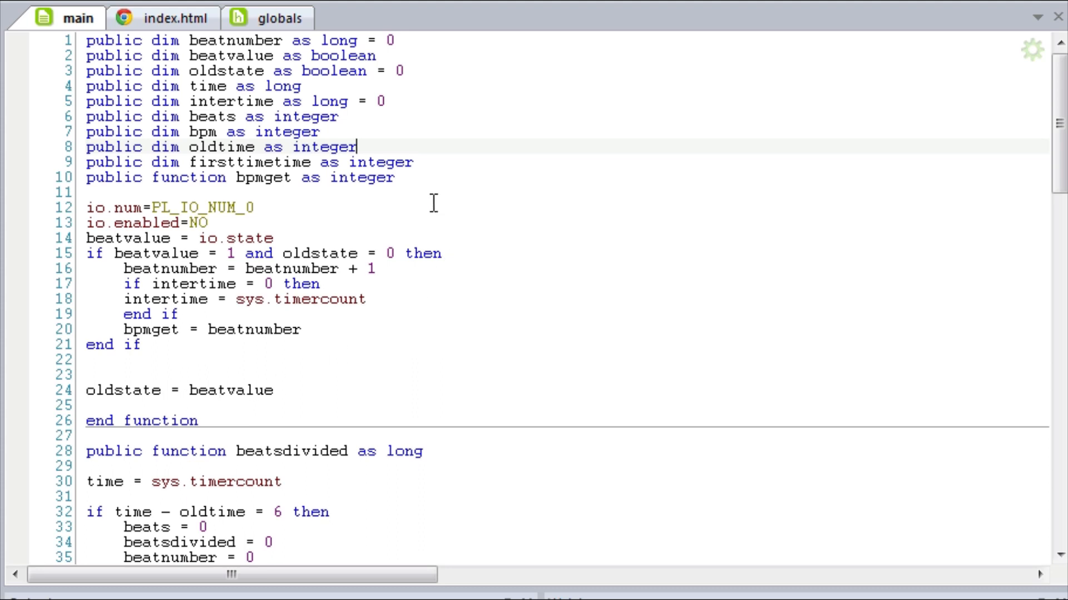
{"action": "mouse_move", "coordinate": [58, 357]}
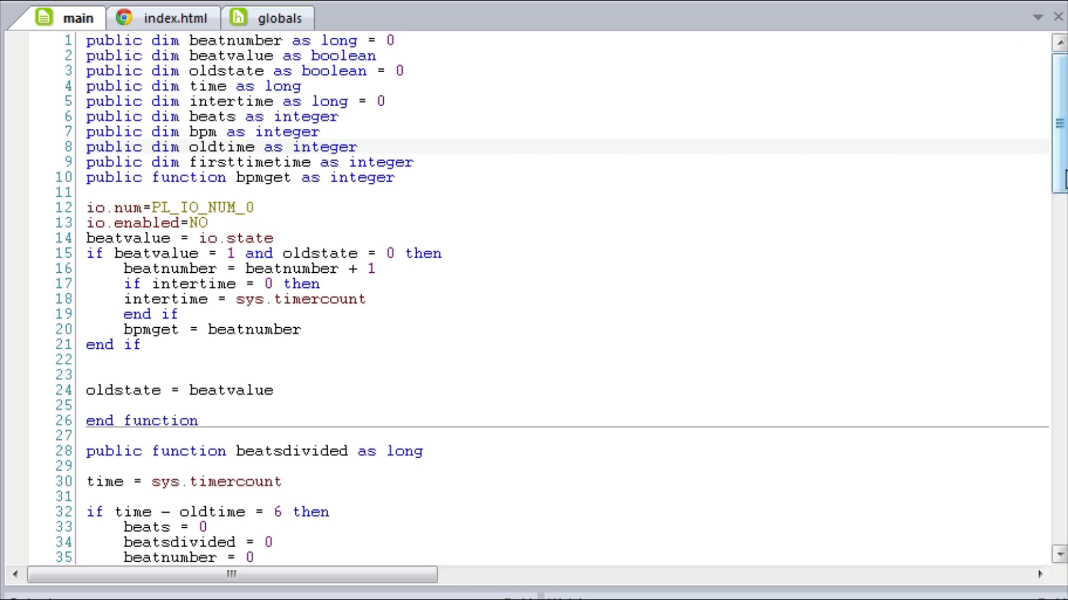
{"action": "left_click", "coordinate": [340, 147]}
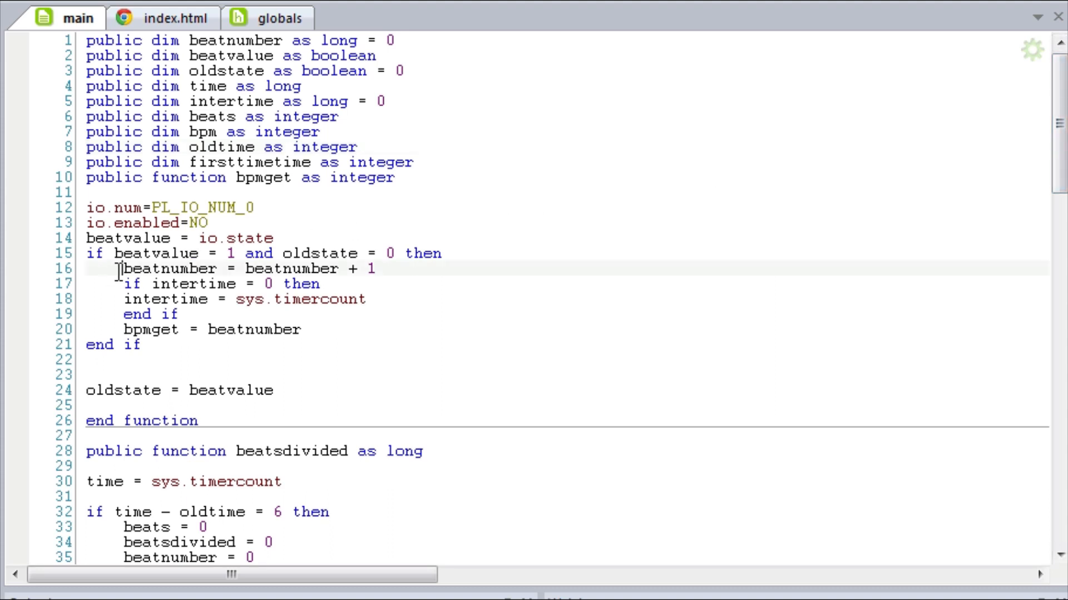
{"action": "left_click_drag", "start_coordinate": [122, 268], "coordinate": [374, 268]}
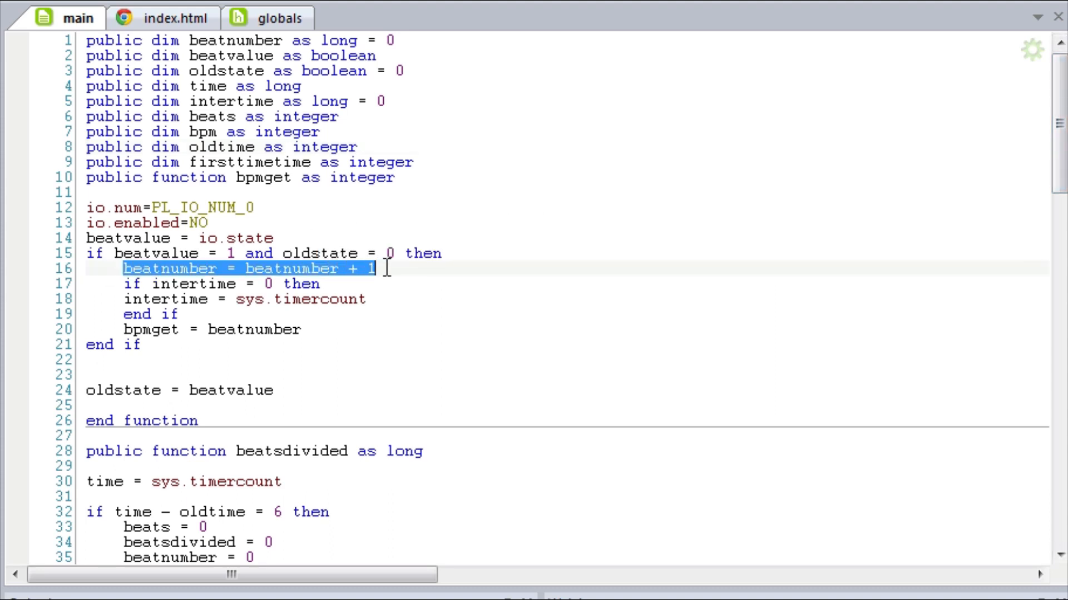
{"action": "left_click", "coordinate": [142, 345]}
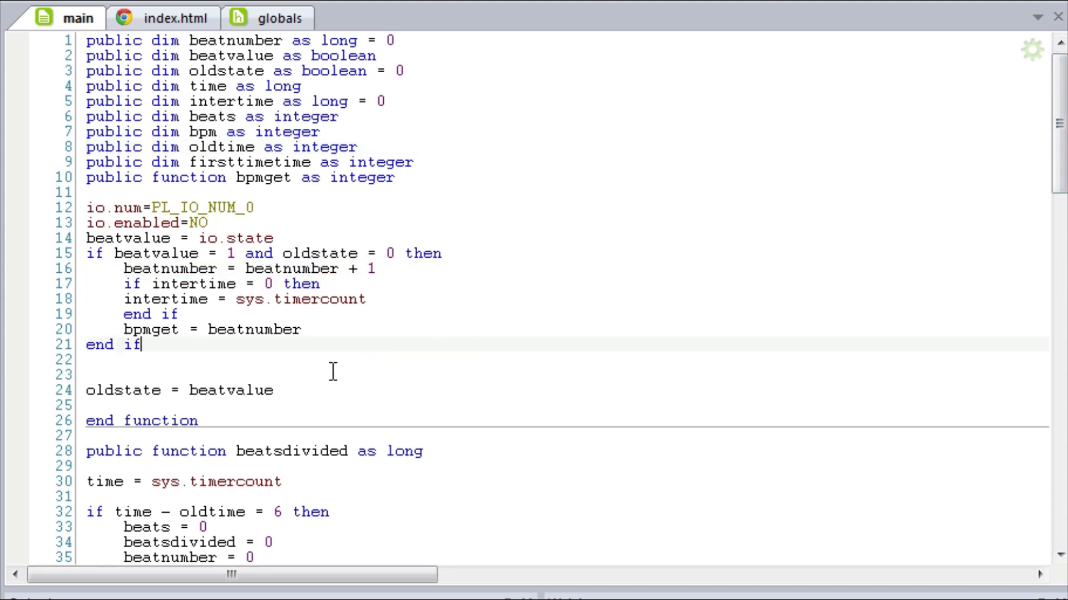
{"action": "left_click_drag", "start_coordinate": [124, 284], "coordinate": [178, 313]}
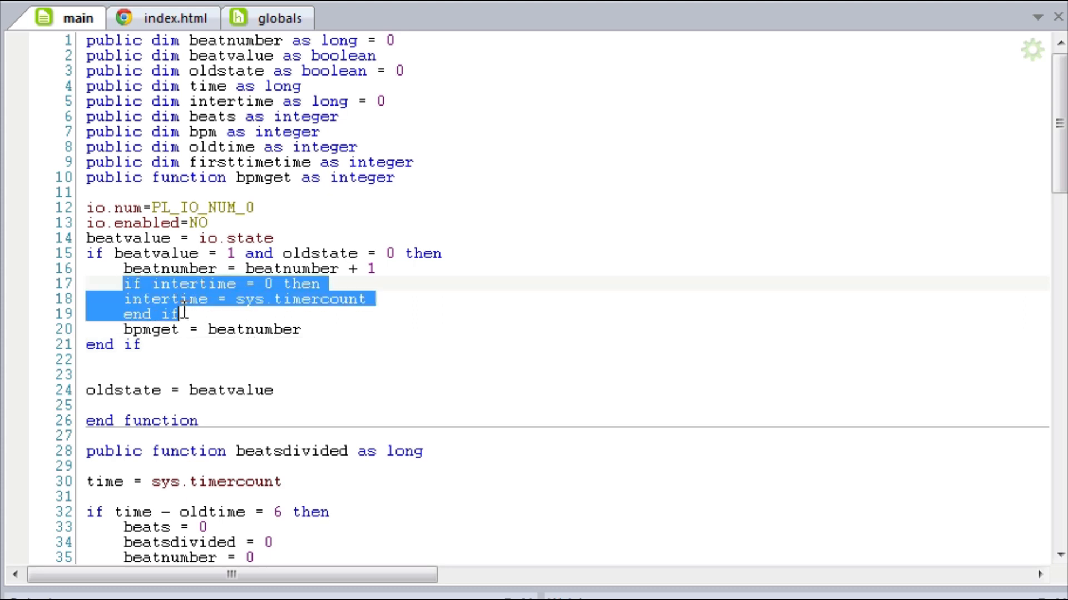
{"action": "left_click", "coordinate": [842, 273]}
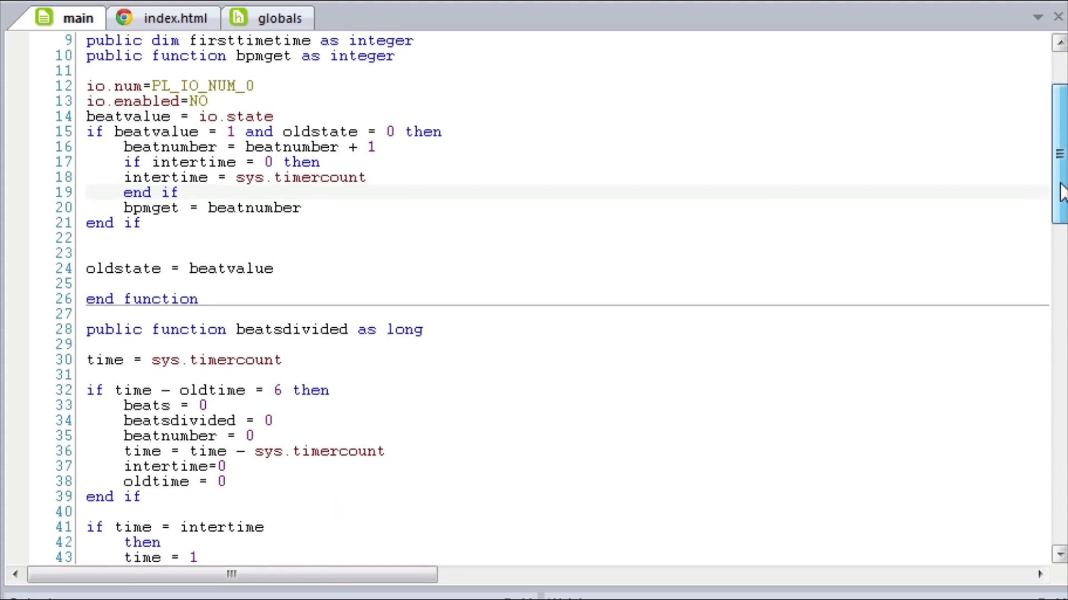
Highlight reset lines 35–39, scroll to the on_sys_init loop, and view index.html
{"action": "scroll", "scroll_direction": "down", "scroll_amount": 3}
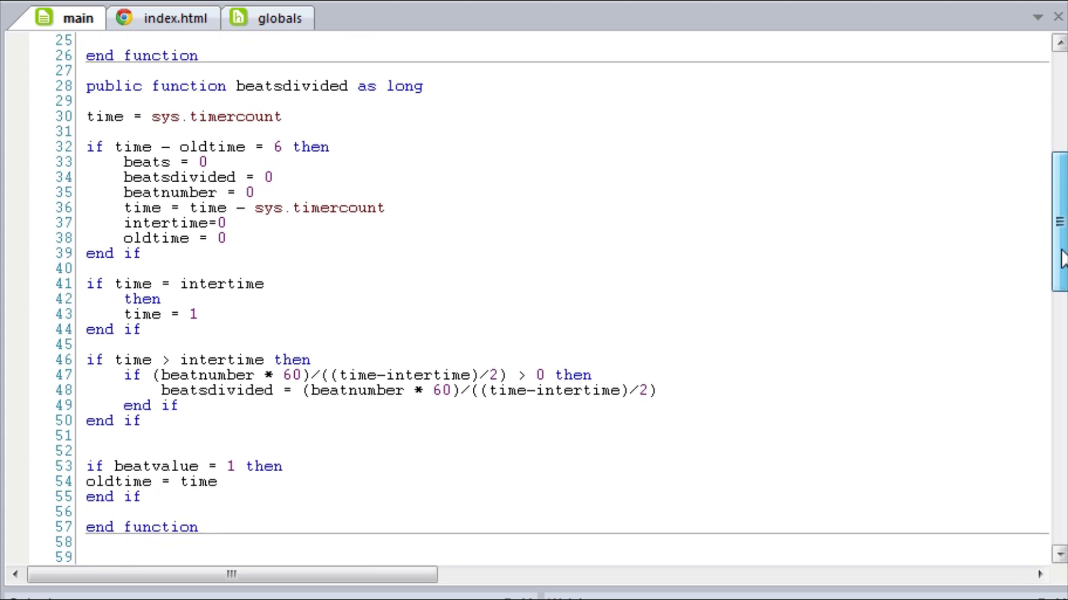
{"action": "mouse_move", "coordinate": [348, 375]}
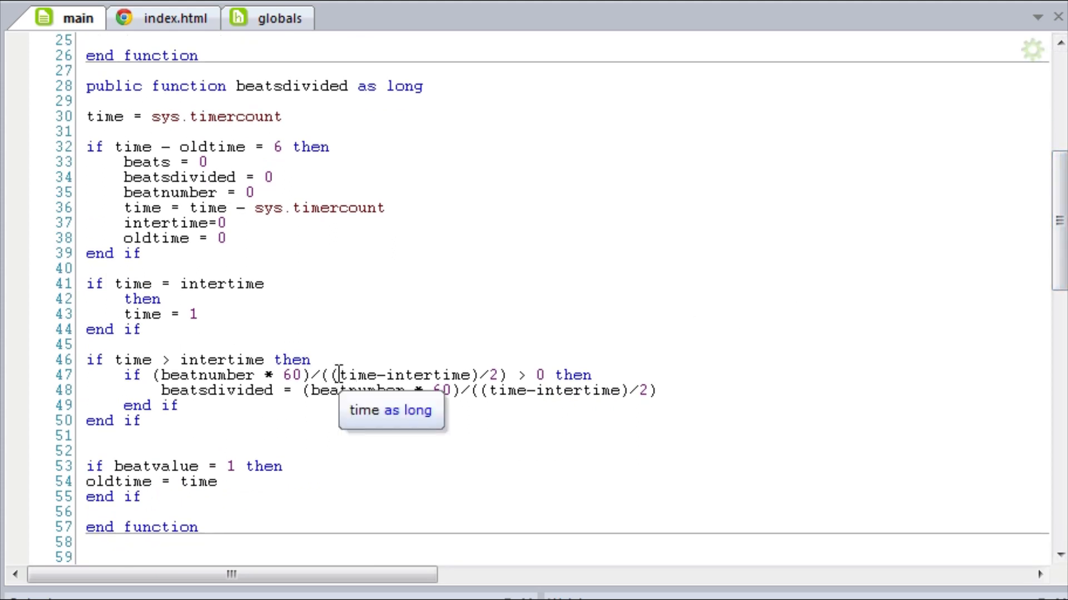
{"action": "left_click_drag", "start_coordinate": [334, 374], "coordinate": [657, 391]}
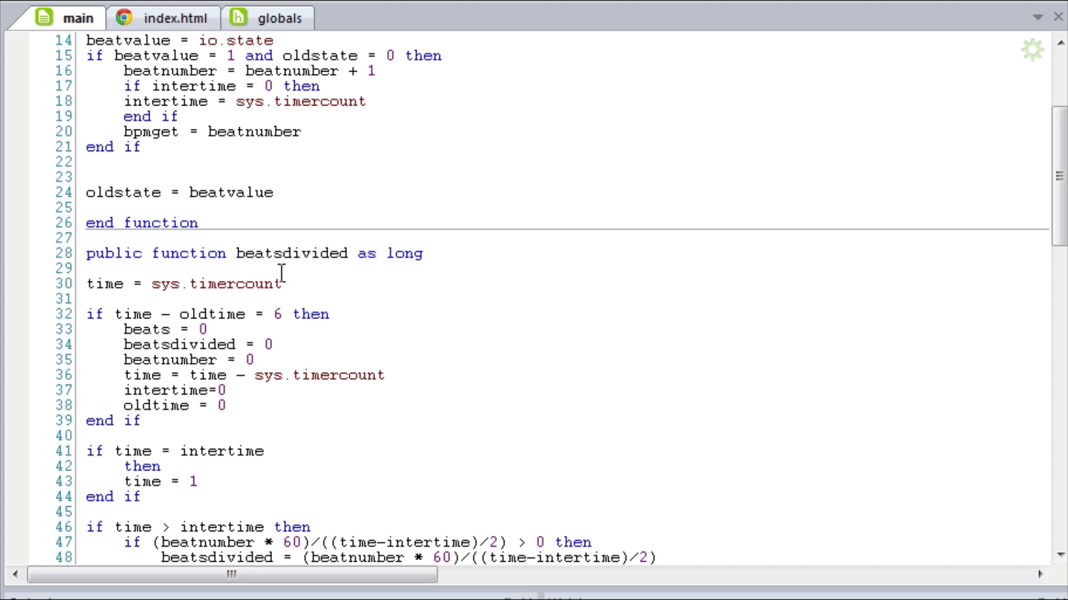
{"action": "mouse_move", "coordinate": [625, 276]}
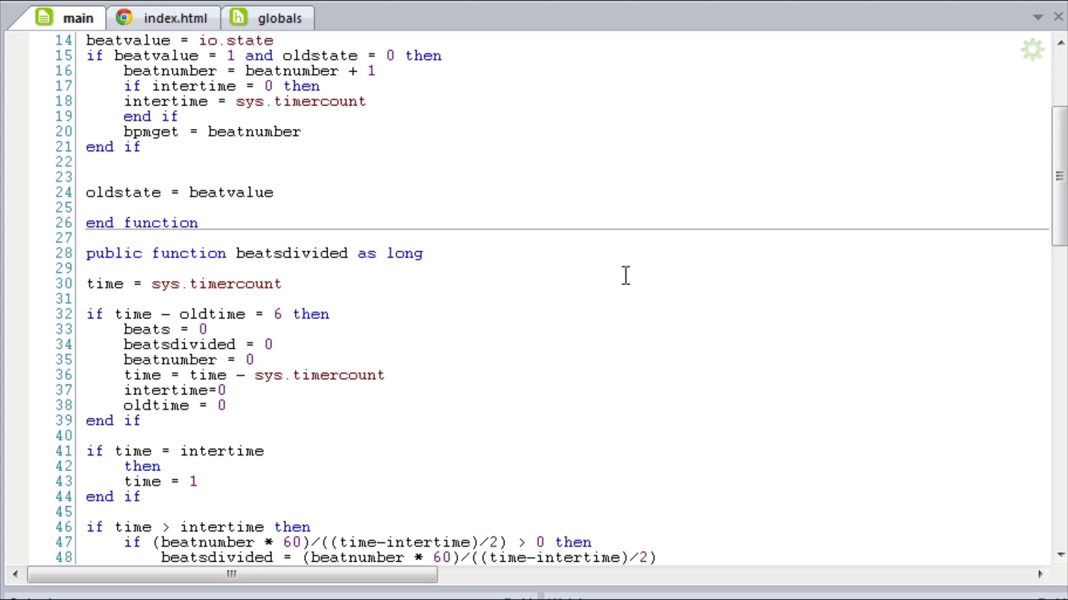
{"action": "scroll", "scroll_direction": "down", "scroll_amount": 3}
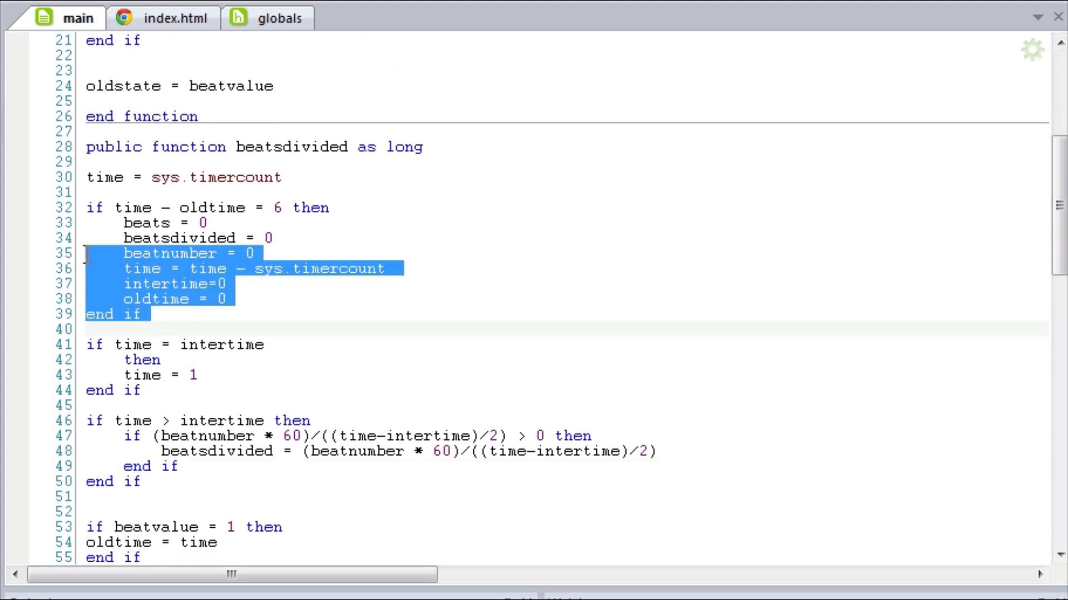
{"action": "left_click", "coordinate": [241, 327]}
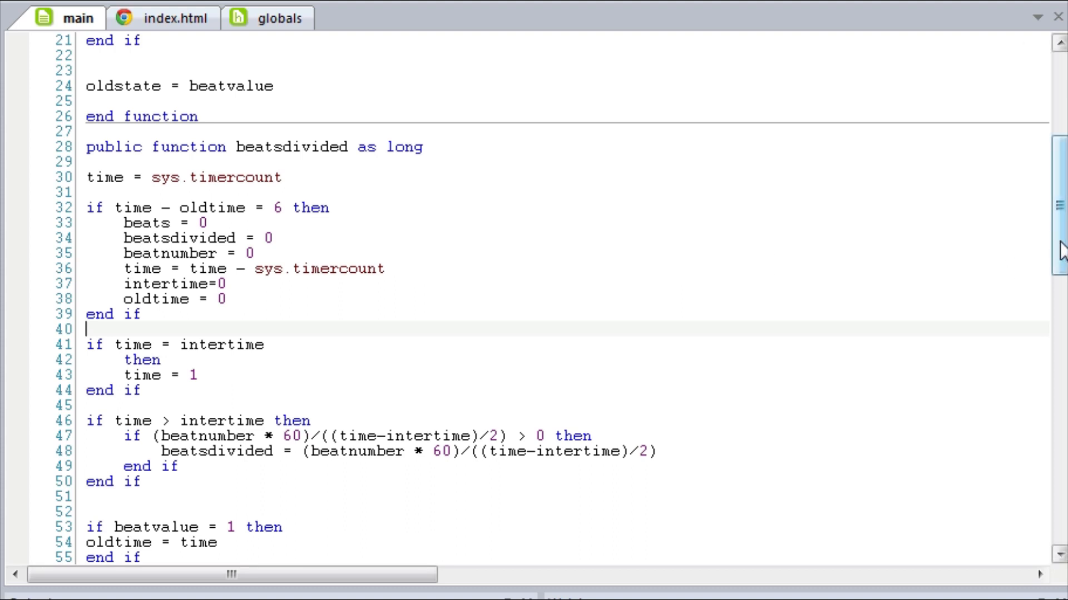
{"action": "scroll", "scroll_direction": "down", "scroll_amount": 3}
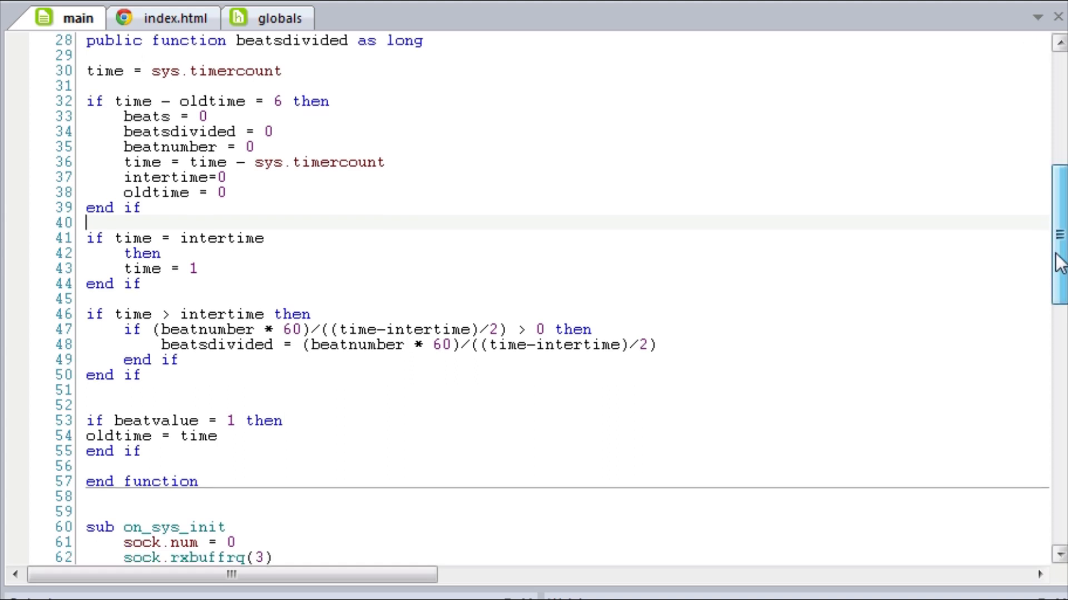
{"action": "scroll", "scroll_direction": "down", "scroll_amount": 3}
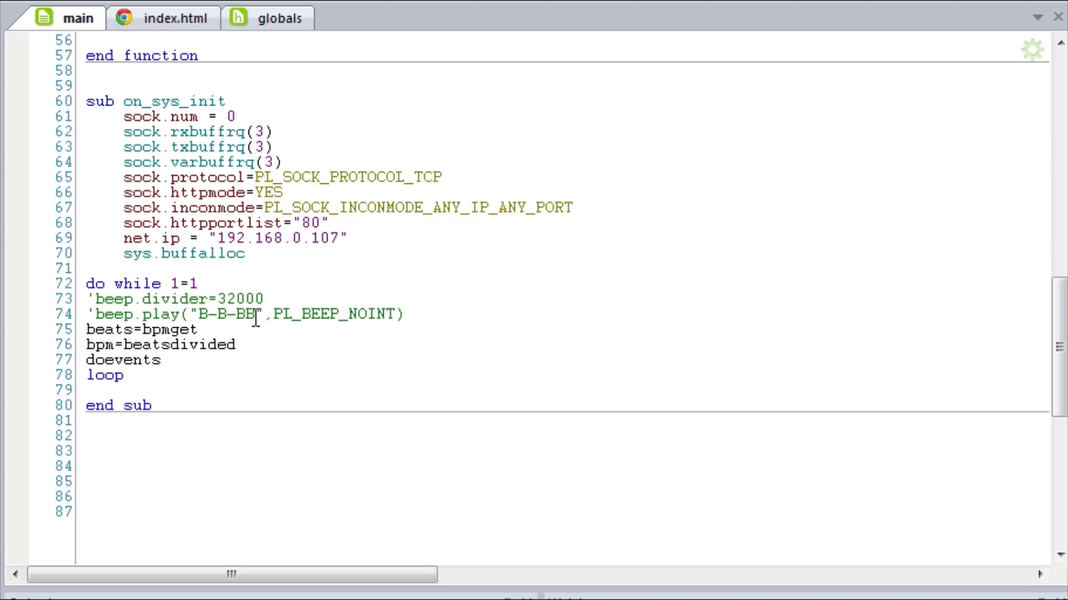
{"action": "left_click", "coordinate": [161, 18]}
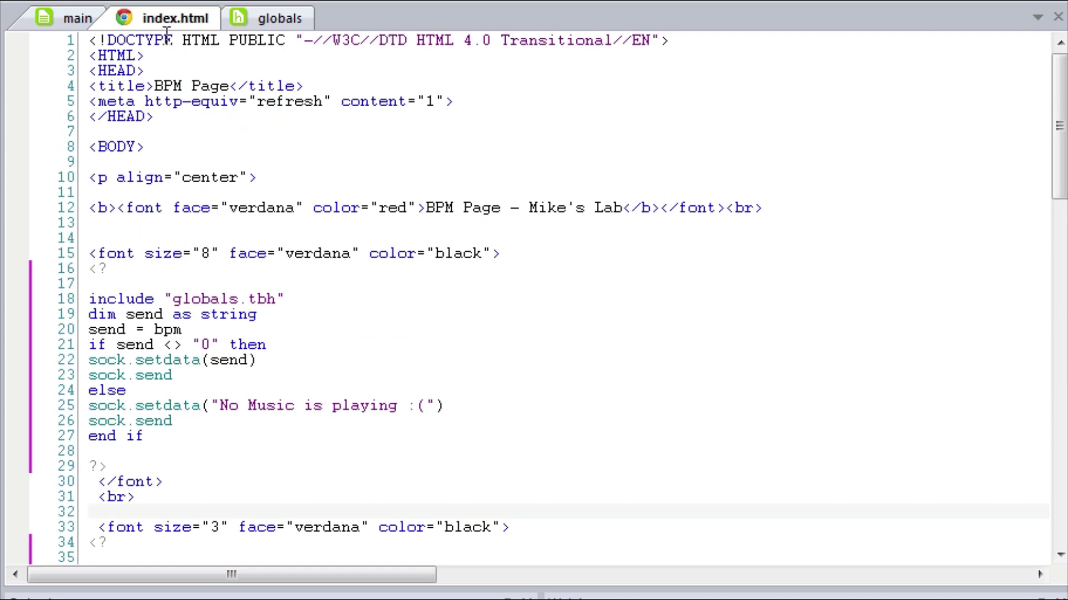
{"action": "left_click_drag", "start_coordinate": [88, 39], "coordinate": [88, 161]}
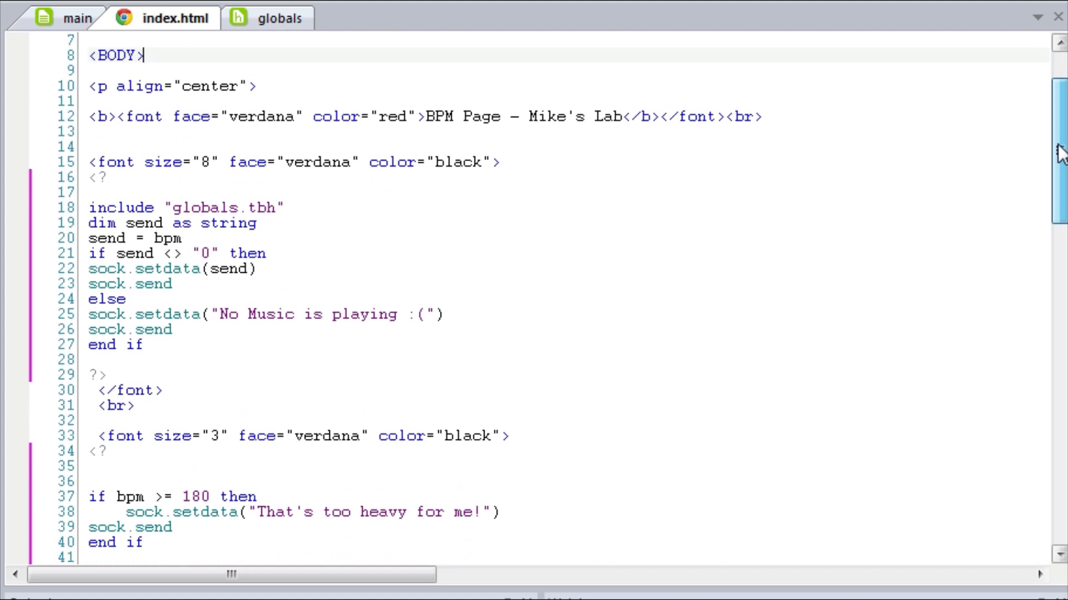
{"action": "scroll", "scroll_direction": "down", "scroll_amount": 3}
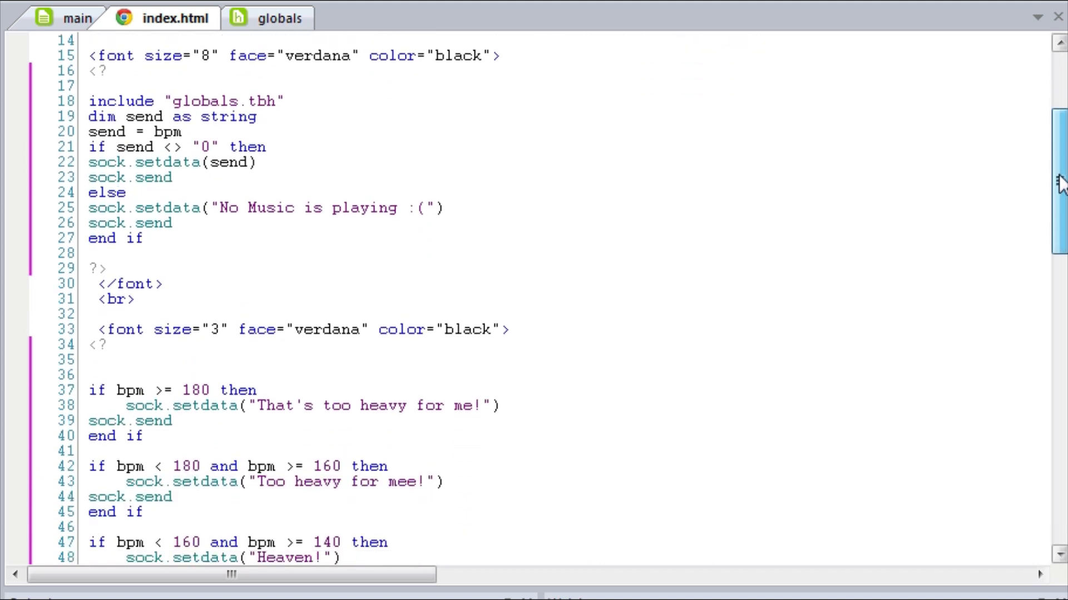
{"action": "scroll", "scroll_direction": "down", "scroll_amount": 3}
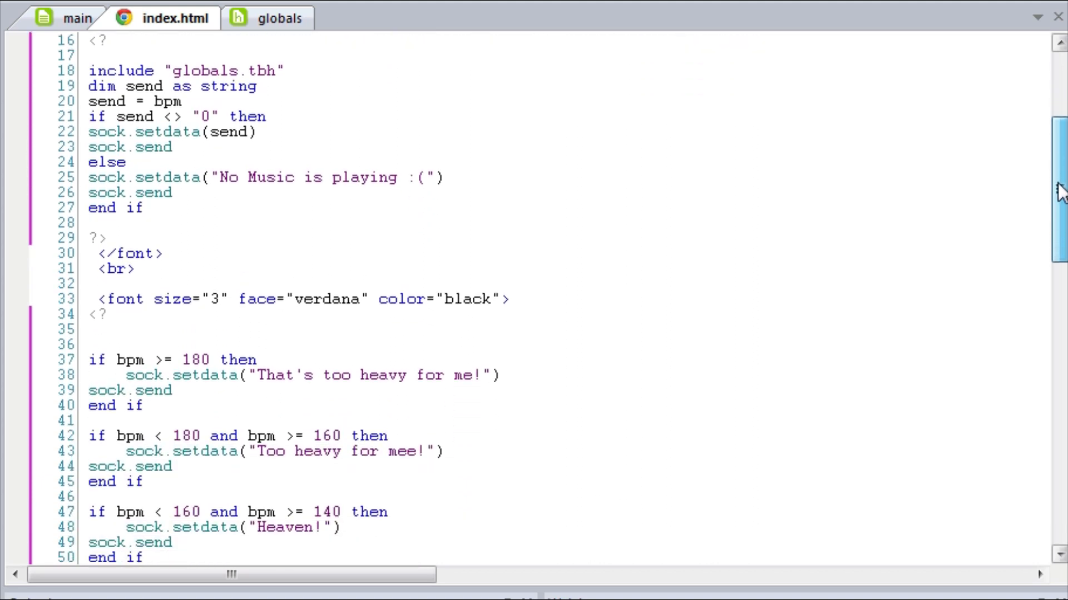